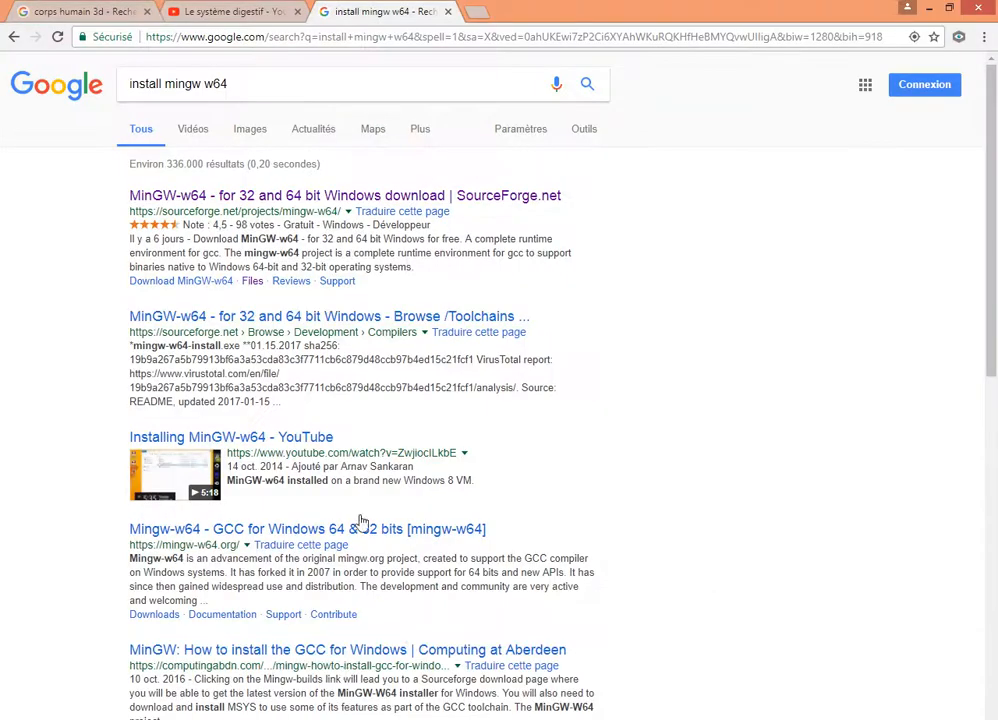
{"action": "mouse_move", "coordinate": [533, 216]}
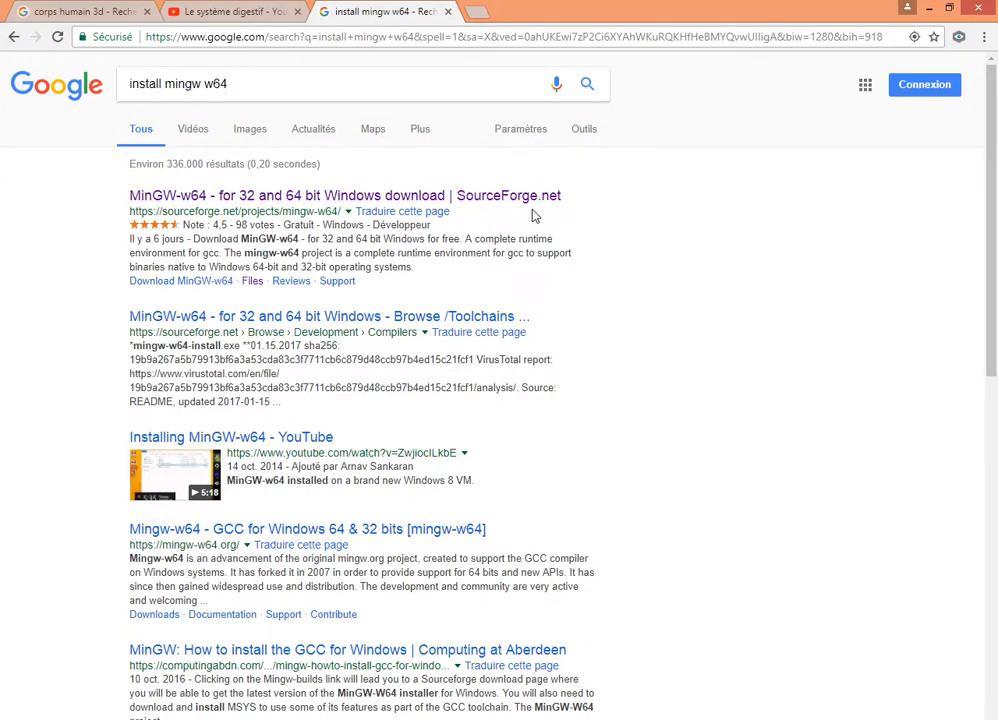
{"action": "mouse_move", "coordinate": [513, 242]}
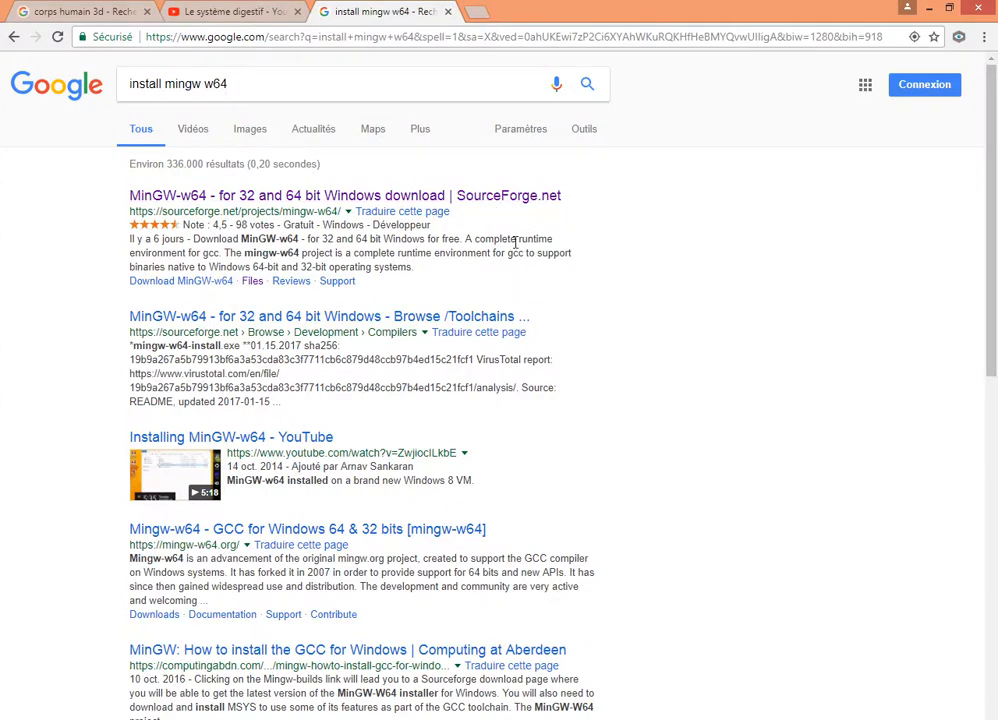
{"action": "mouse_move", "coordinate": [504, 290]}
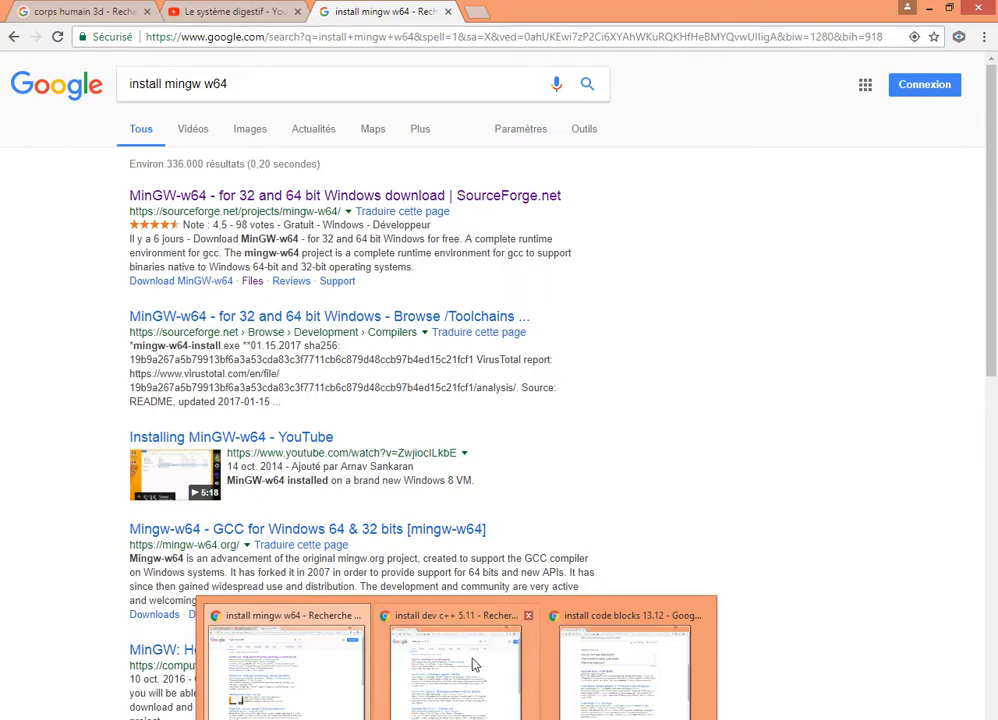
Switch to the browser window showing the Dev-C++ 5.11 installation search results.
{"action": "left_click", "coordinate": [455, 660]}
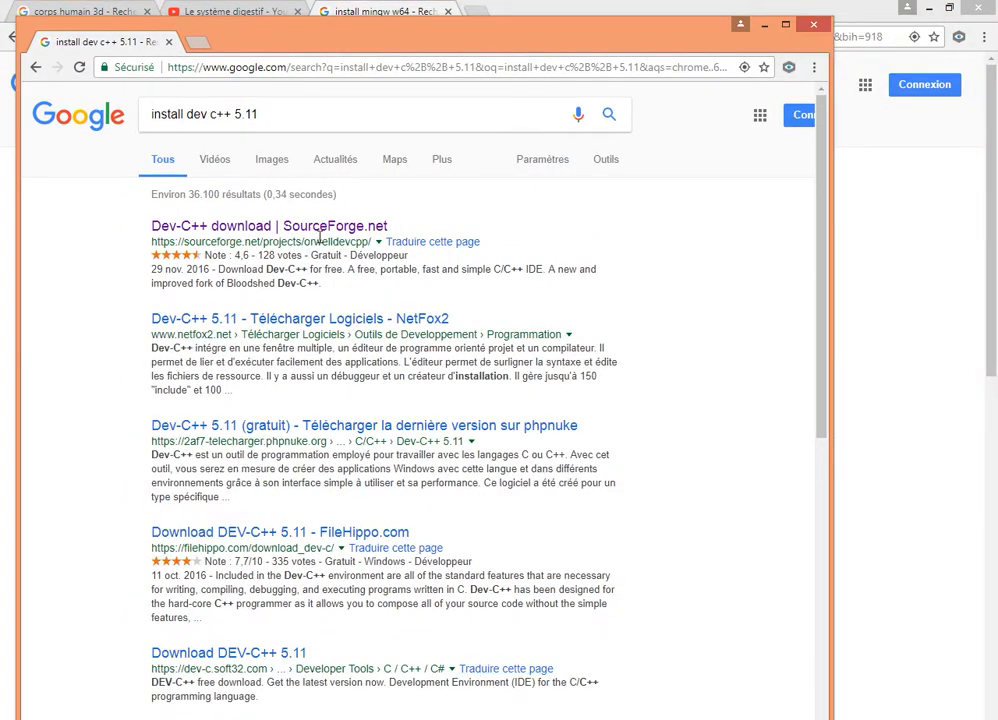
{"action": "mouse_move", "coordinate": [370, 232]}
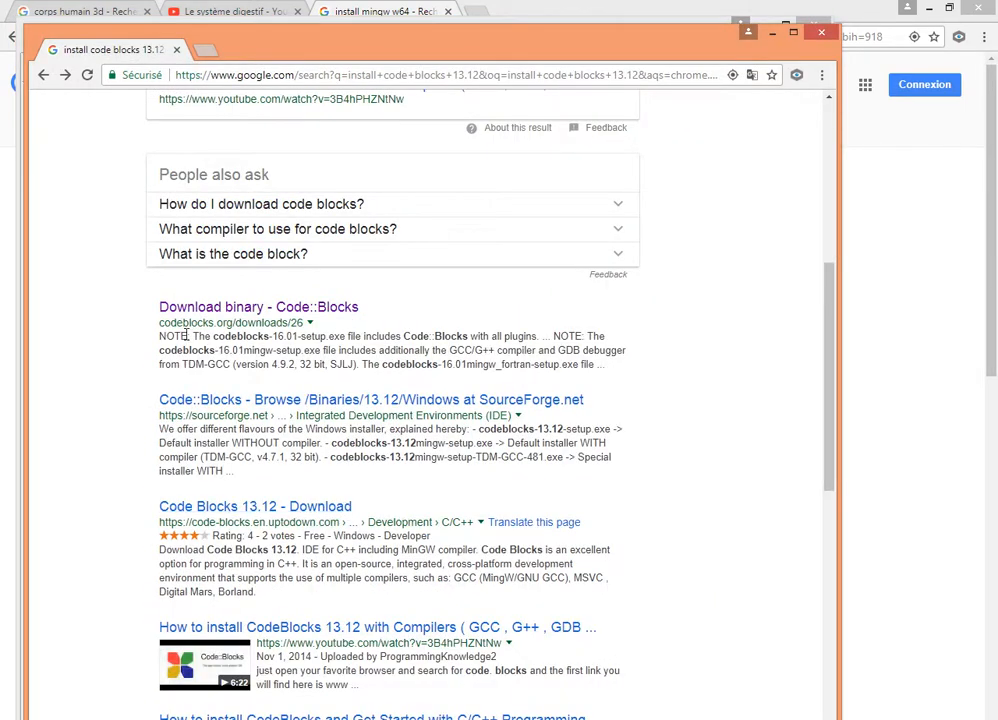
{"action": "mouse_move", "coordinate": [350, 314]}
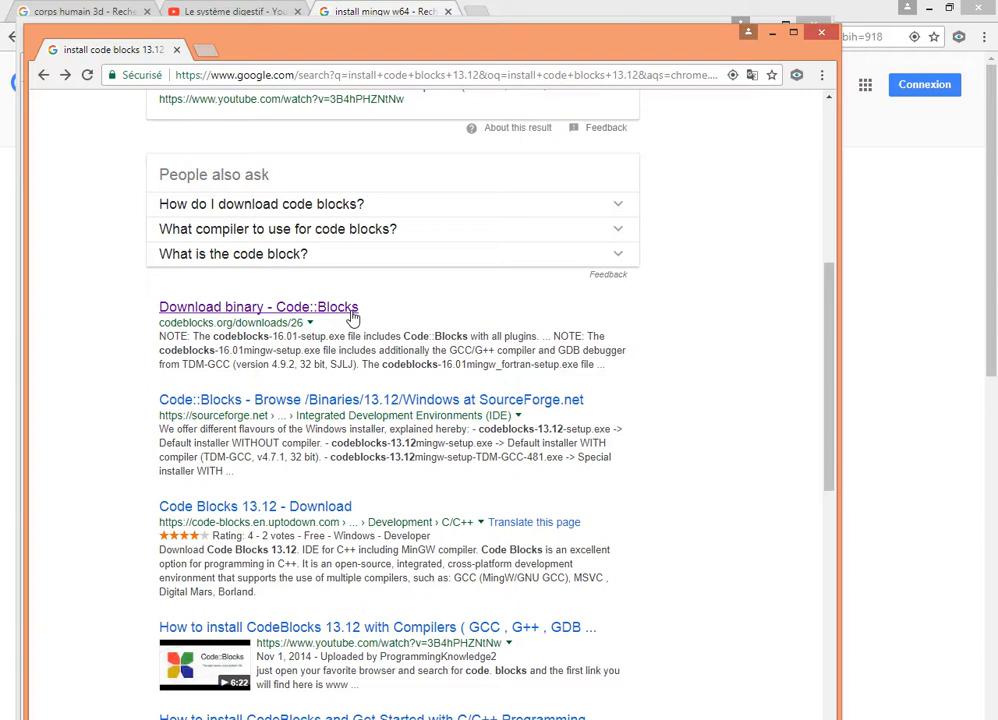
{"action": "mouse_move", "coordinate": [495, 558]}
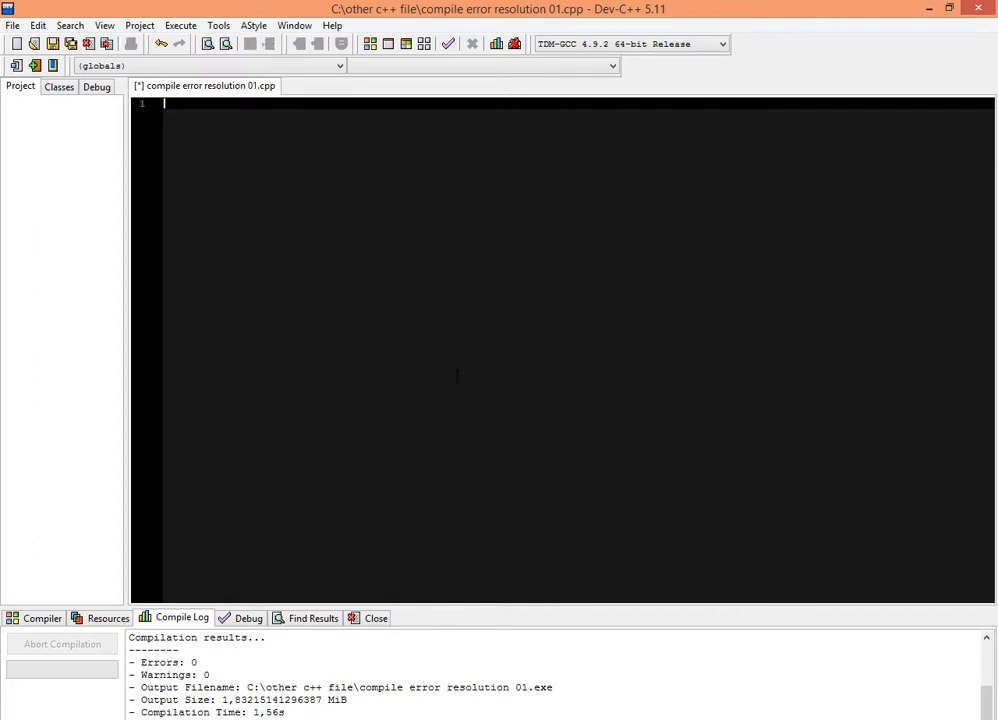
Write the #include<iostream> directive on the first line.
{"action": "type", "text": "#"}
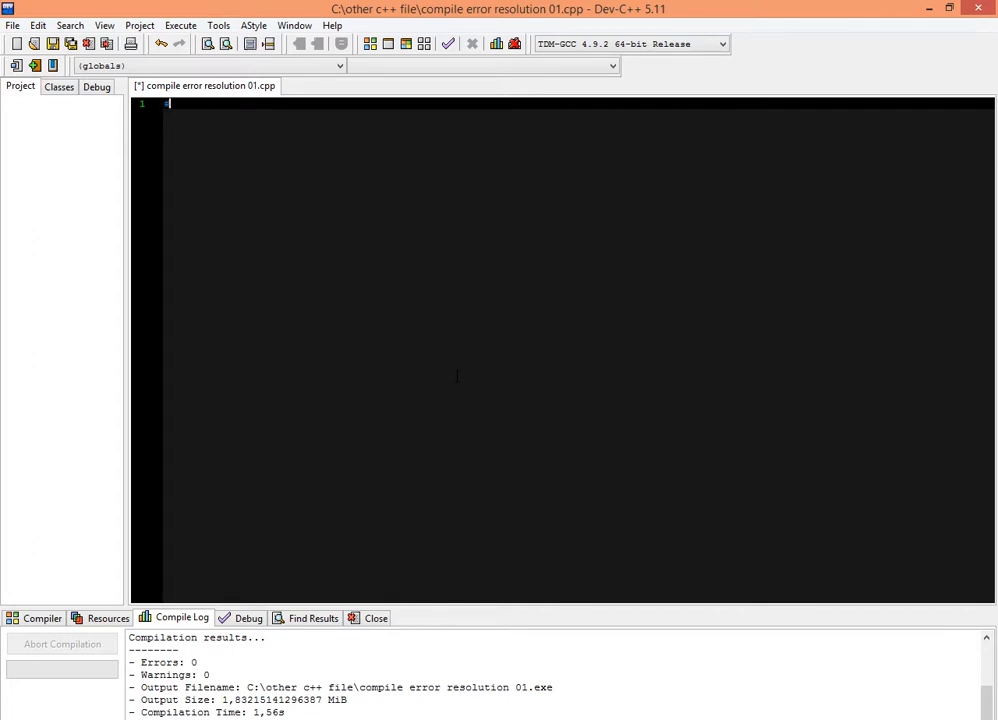
{"action": "type", "text": "#inc"}
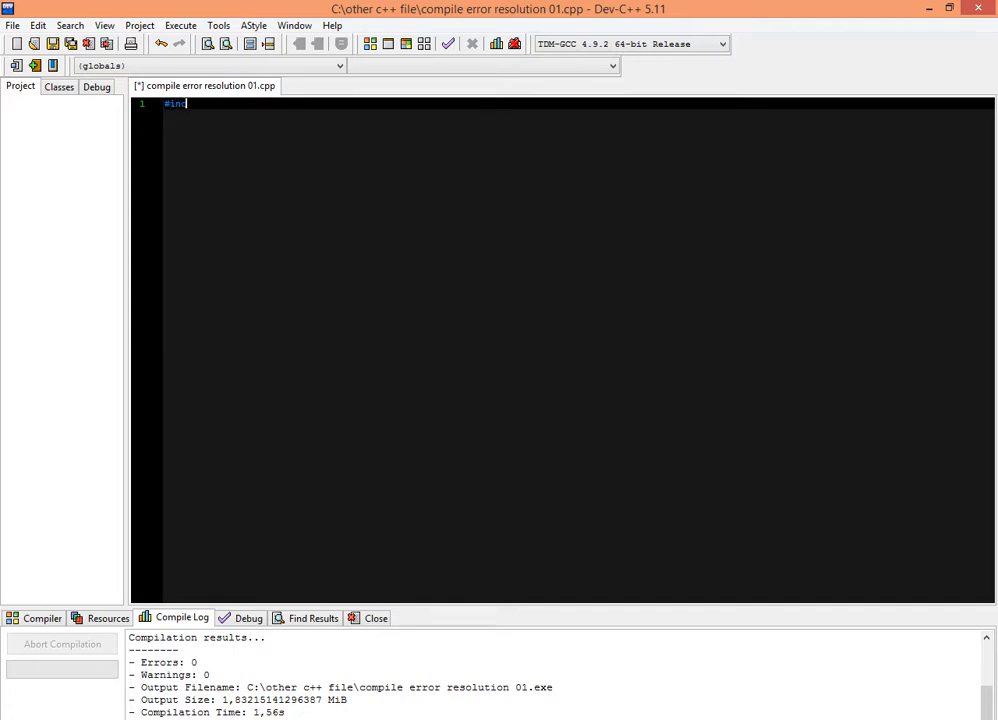
{"action": "type", "text": "clude"}
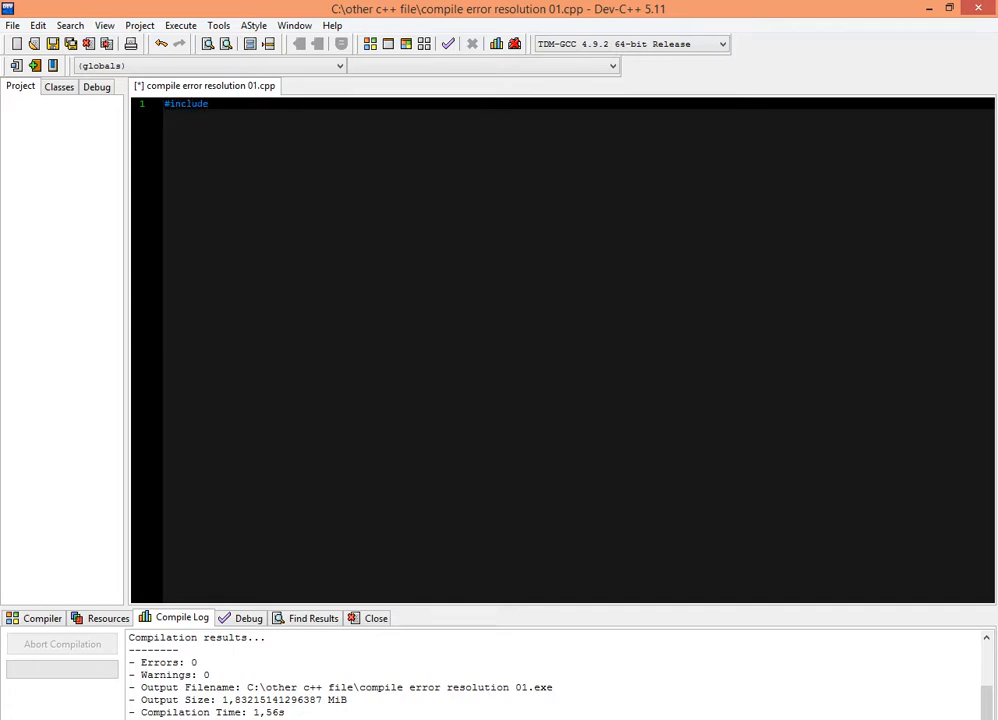
{"action": "type", "text": "<>"}
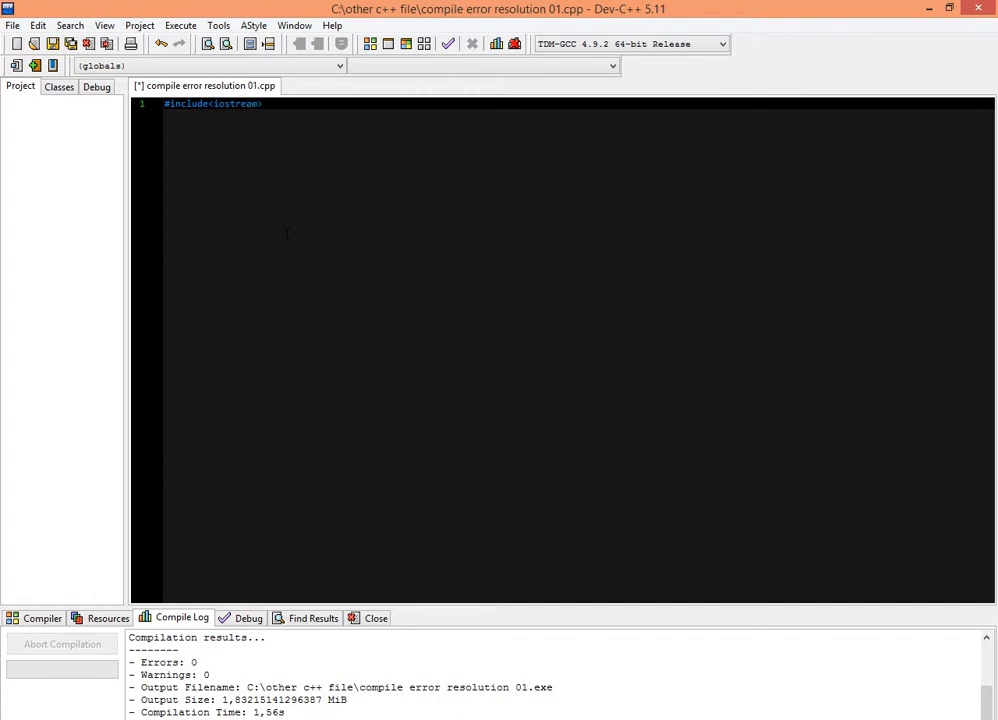
Add the using namespace std; declaration on the next line.
{"action": "type", "text": "us"}
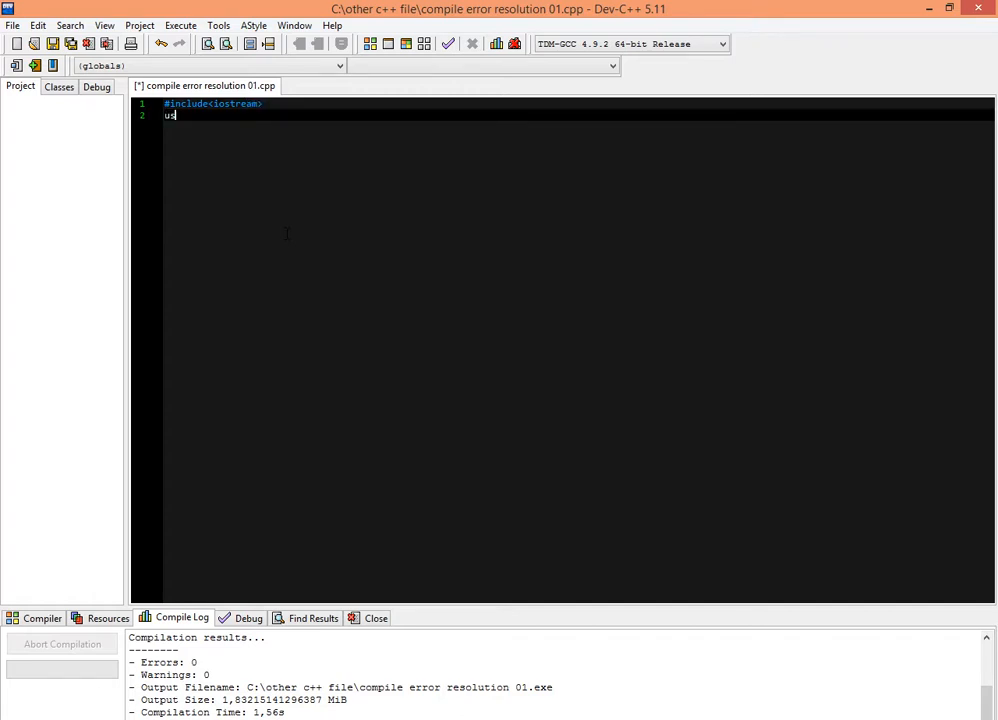
{"action": "type", "text": "ing n"}
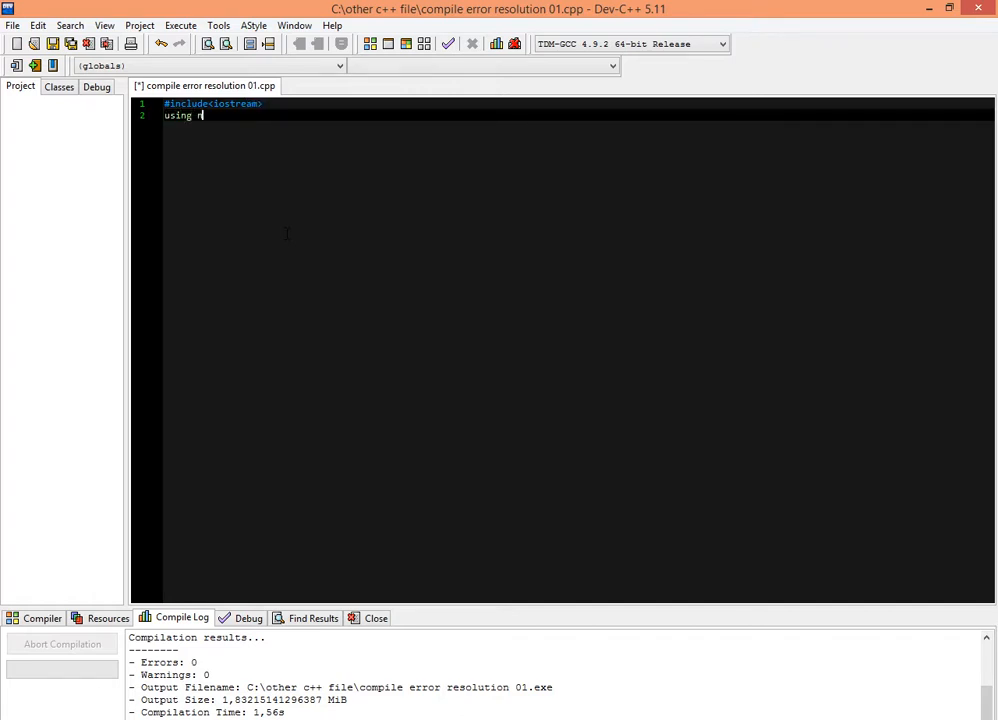
{"action": "type", "text": "amespace"}
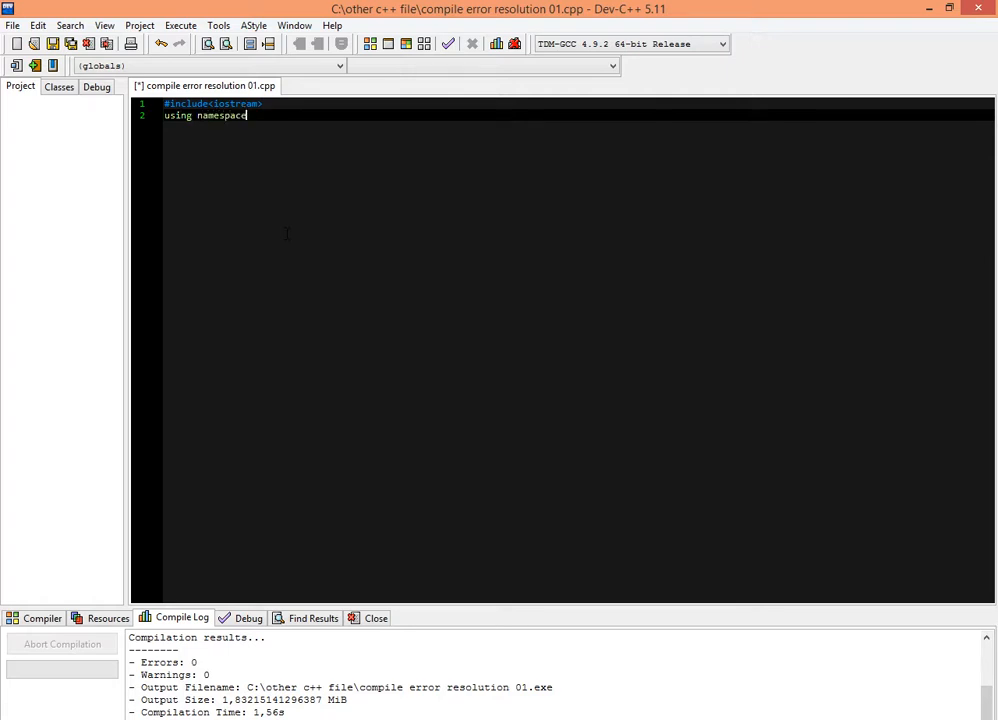
{"action": "type", "text": "st"}
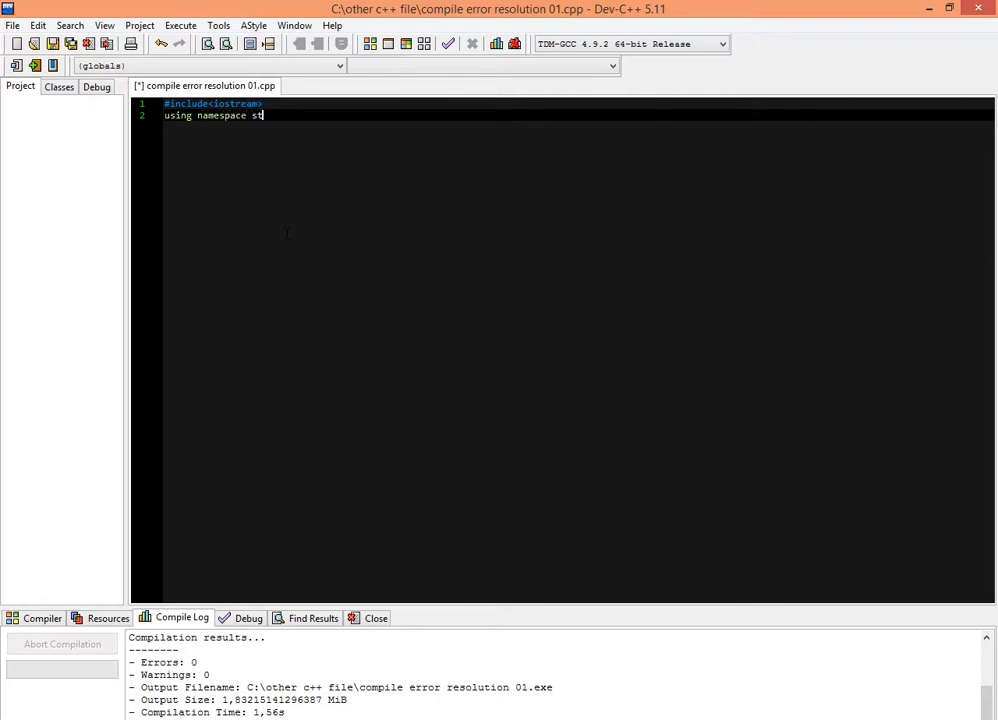
{"action": "type", "text": "d;"}
{"action": "type", "text": "int"}
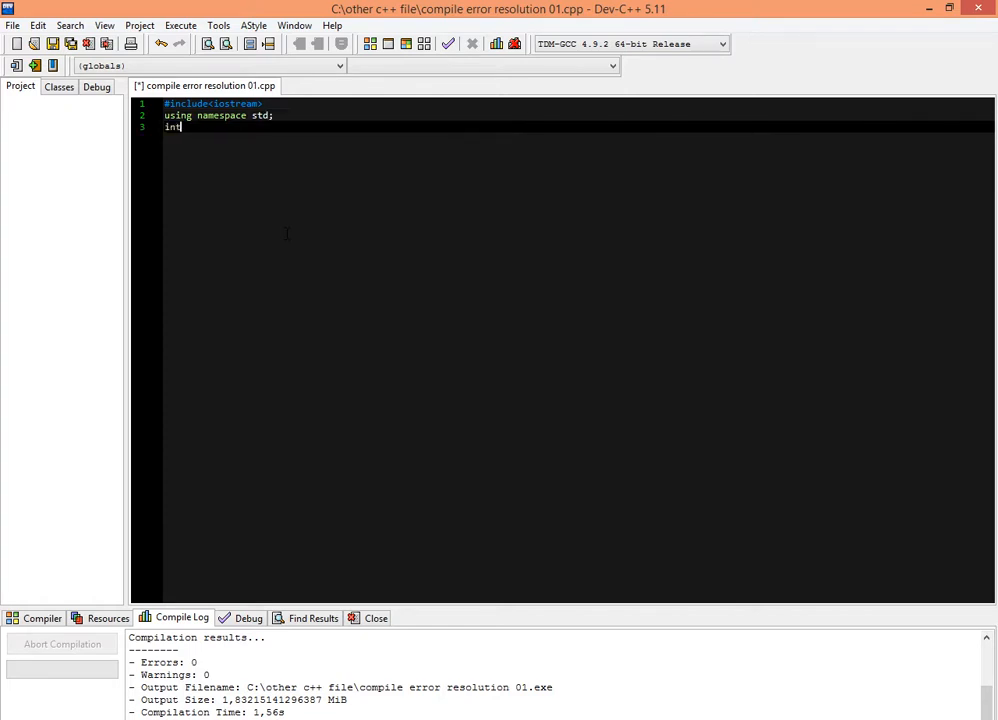
Start the int main() function header and move into its body.
{"action": "type", "text": "mai"}
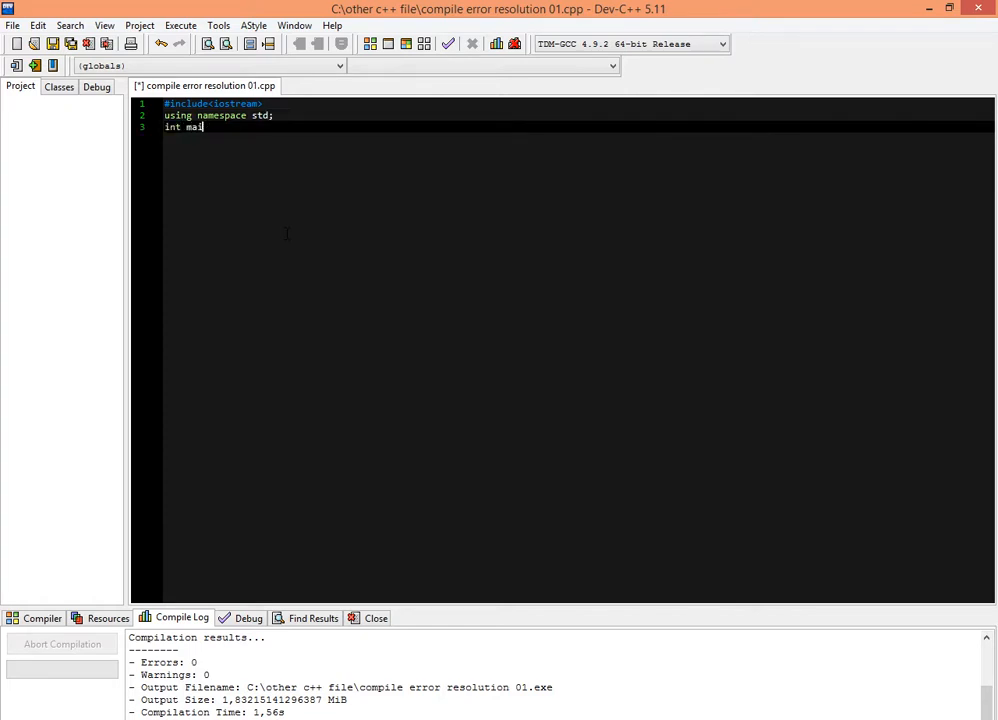
{"action": "type", "text": "("}
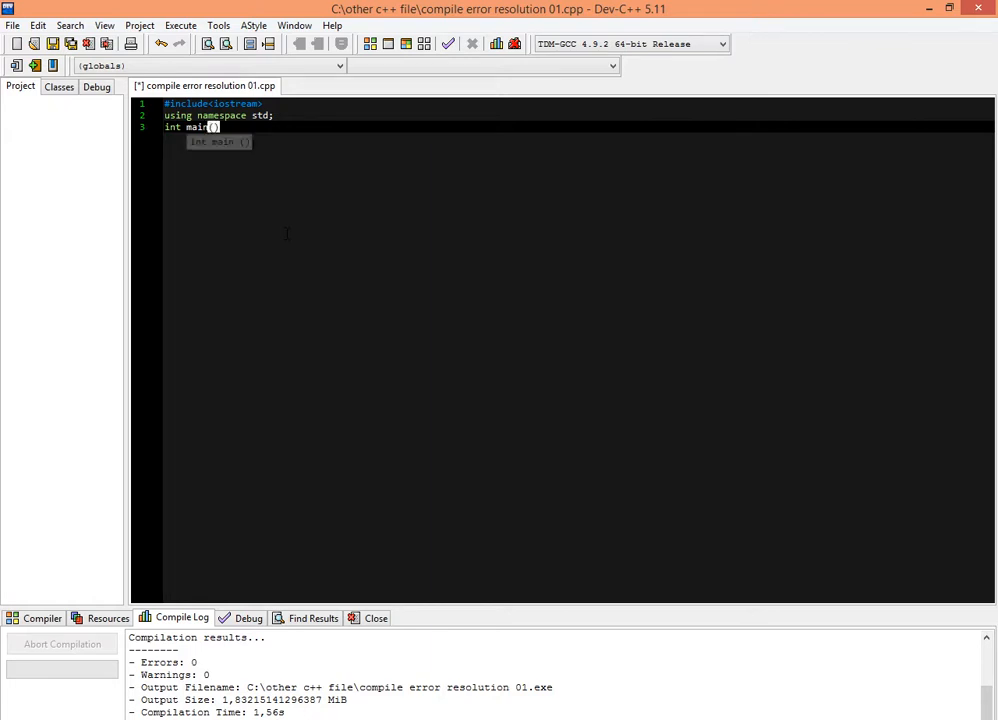
{"action": "key", "text": "Return"}
{"action": "type", "text": "{"}
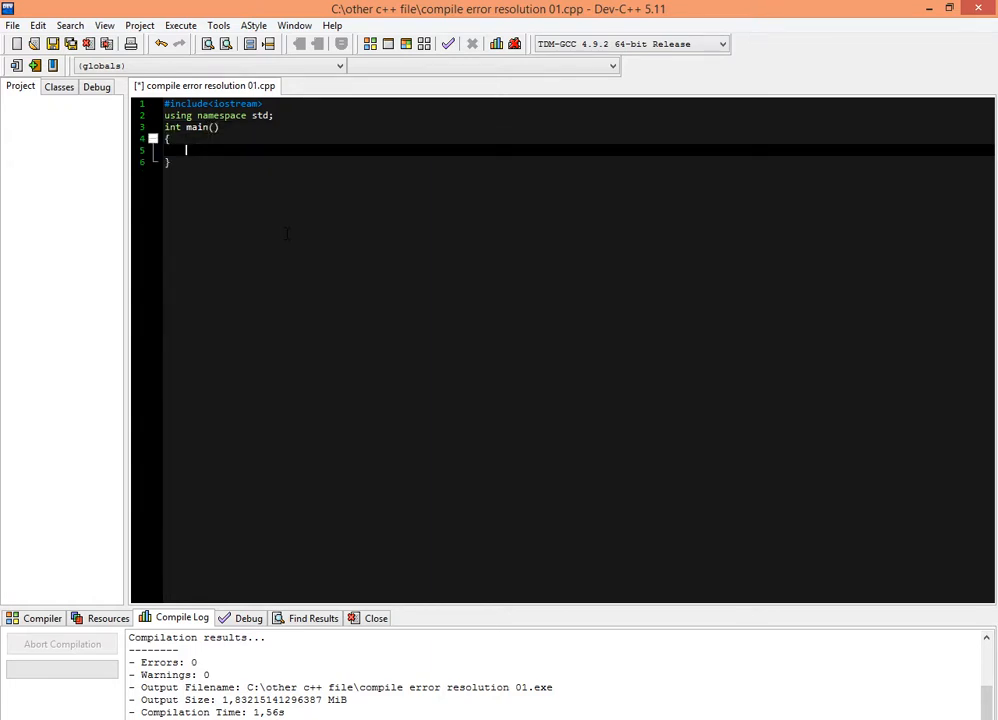
Write cout<<"hellow world"<<endl; inside main's body.
{"action": "type", "text": "cout"}
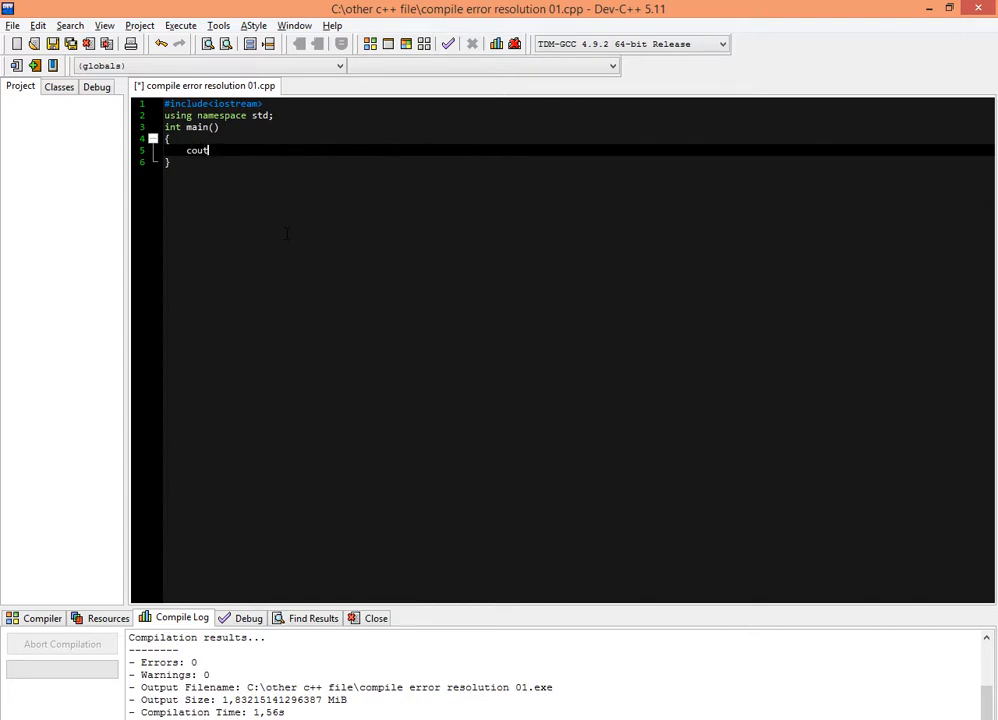
{"action": "type", "text": "<<"}
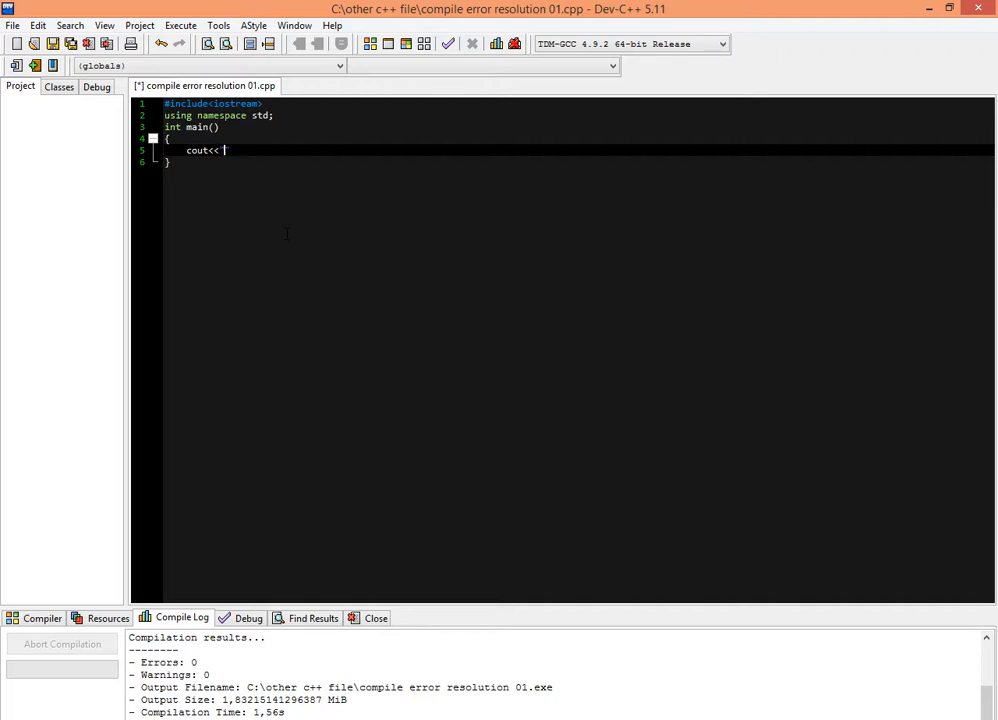
{"action": "type", "text": "\"hello\""}
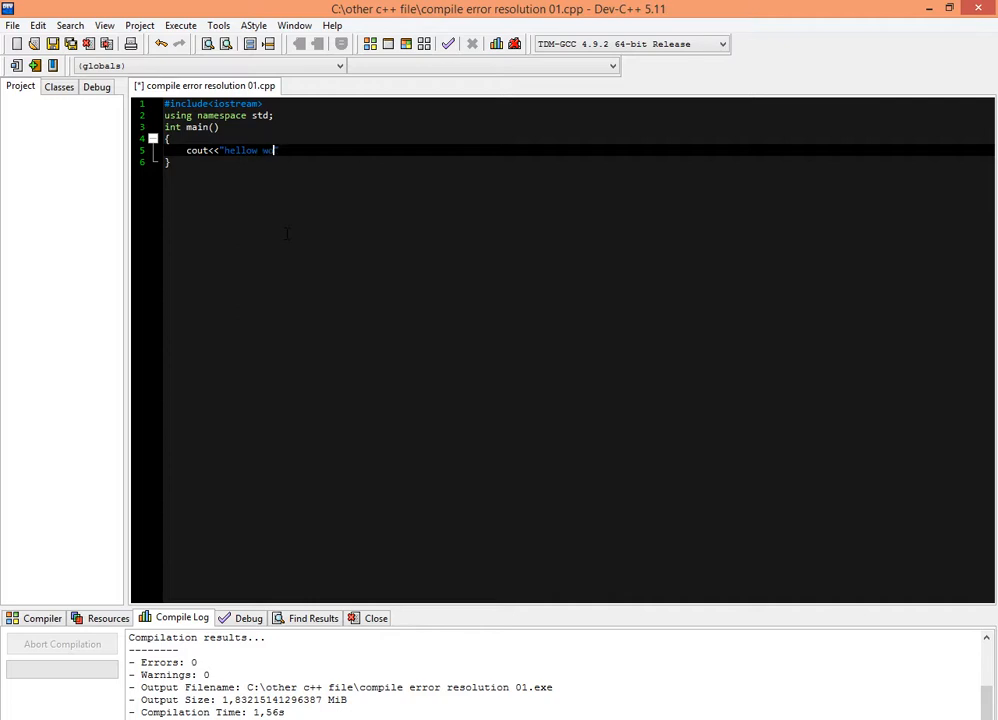
{"action": "type", "text": "orld\""}
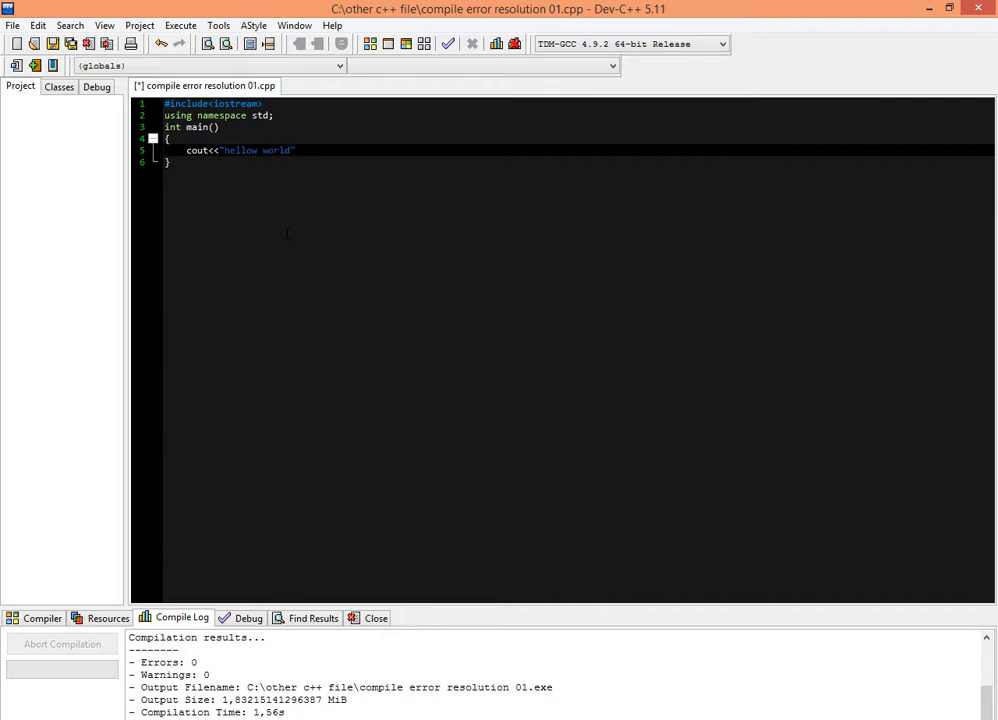
{"action": "type", "text": "<"}
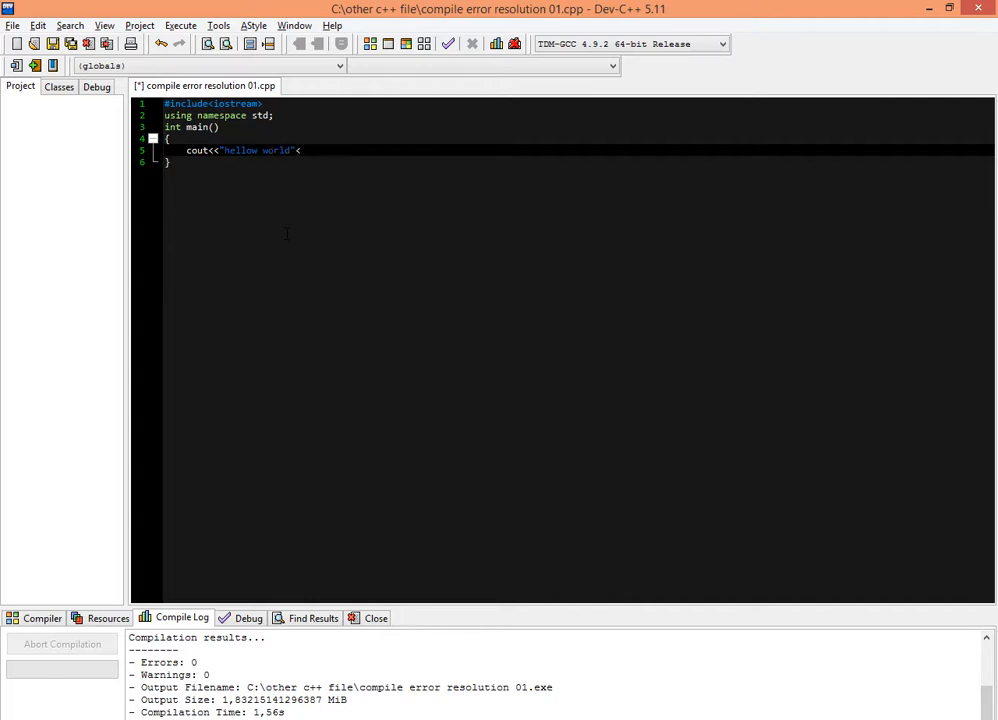
{"action": "type", "text": "?0en"}
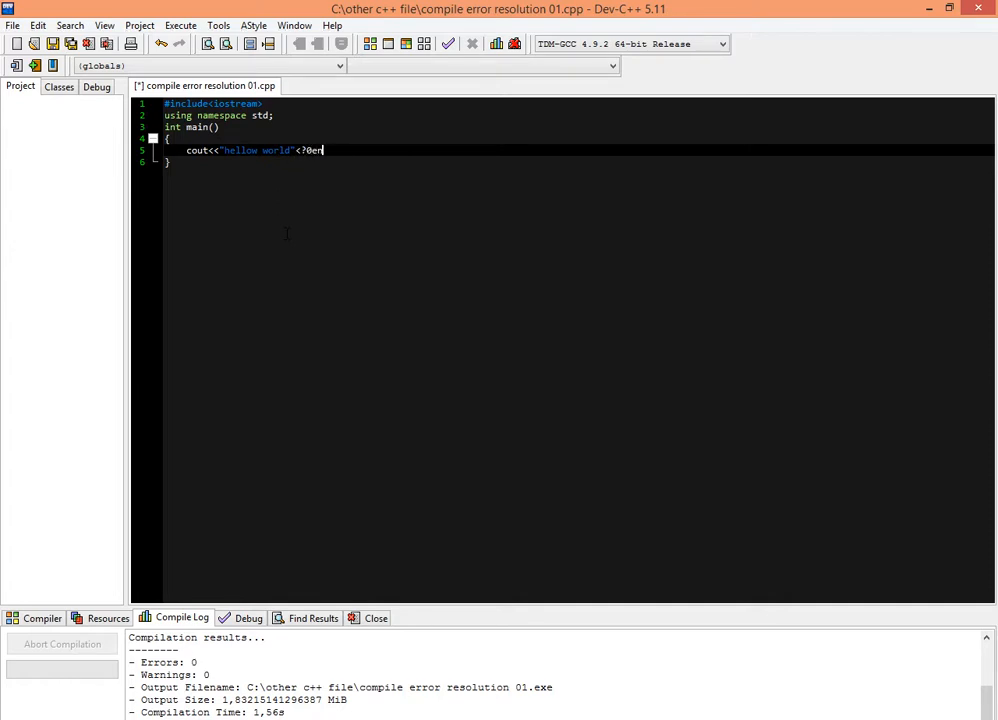
{"action": "type", "text": "l"}
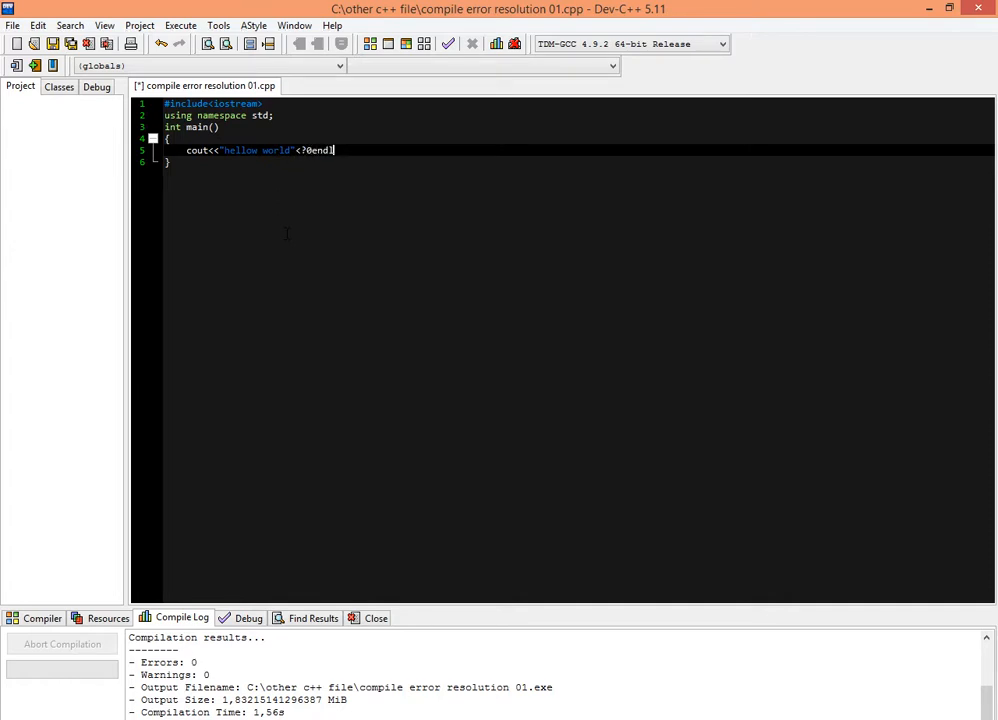
{"action": "type", "text": ";"}
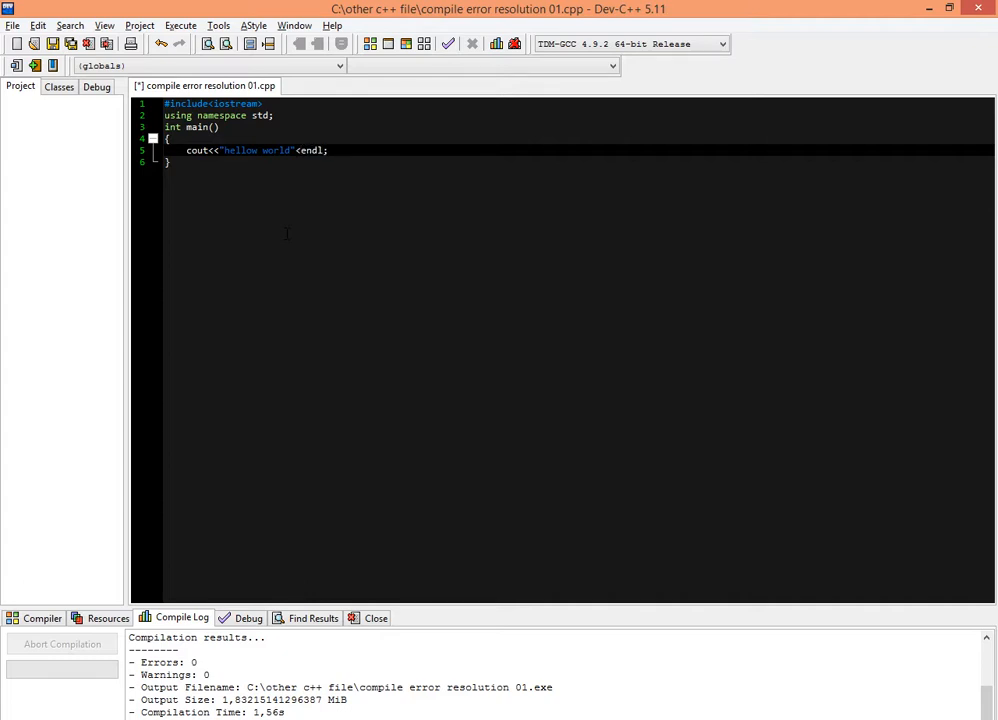
Add the return 0; statement to finish main.
{"action": "type", "text": "<"}
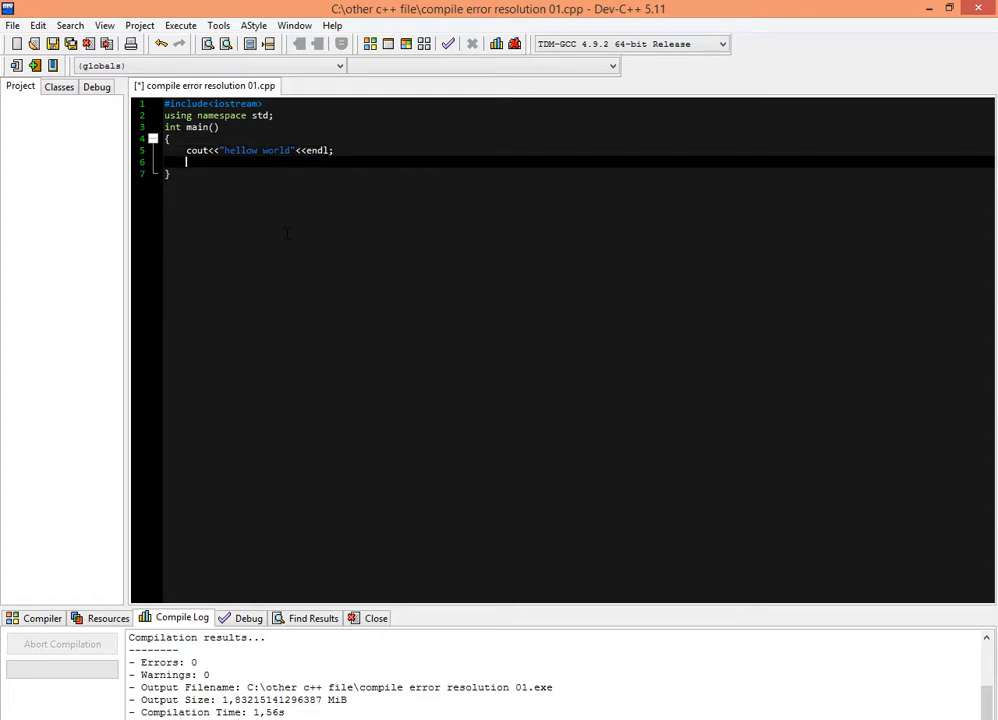
{"action": "type", "text": "retu"}
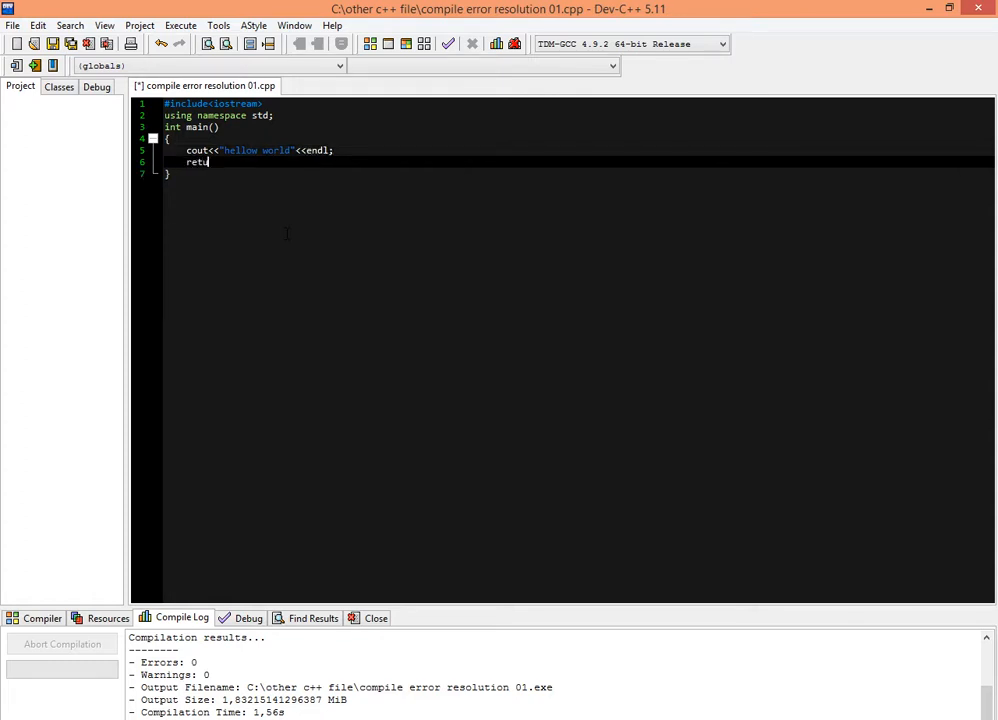
{"action": "type", "text": "rn 0"}
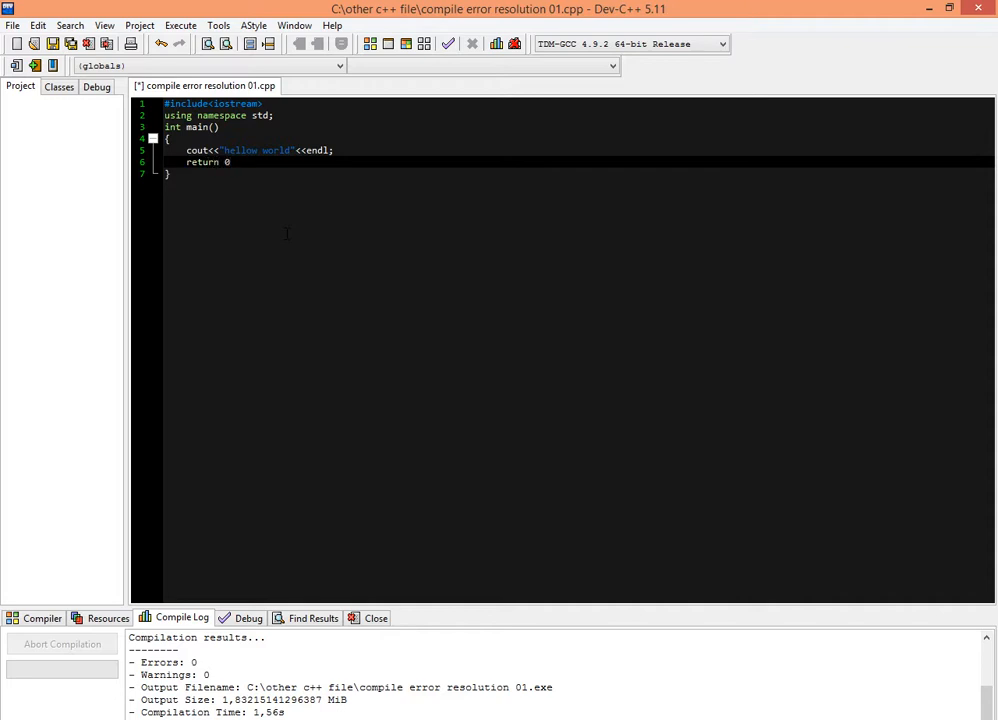
{"action": "type", "text": ";"}
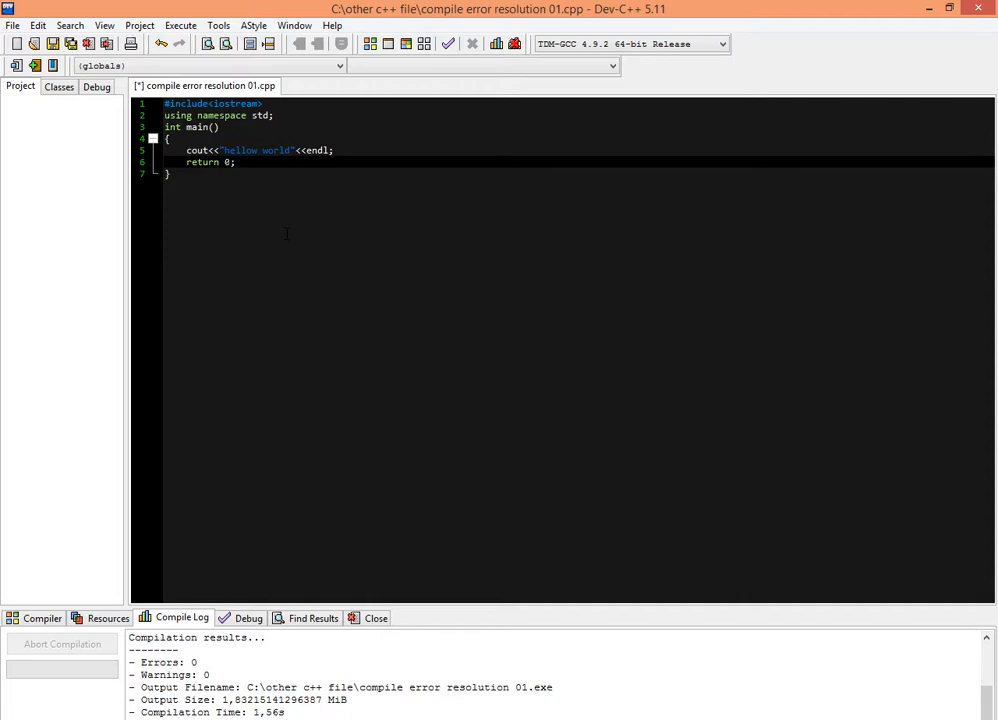
{"action": "mouse_move", "coordinate": [227, 103]}
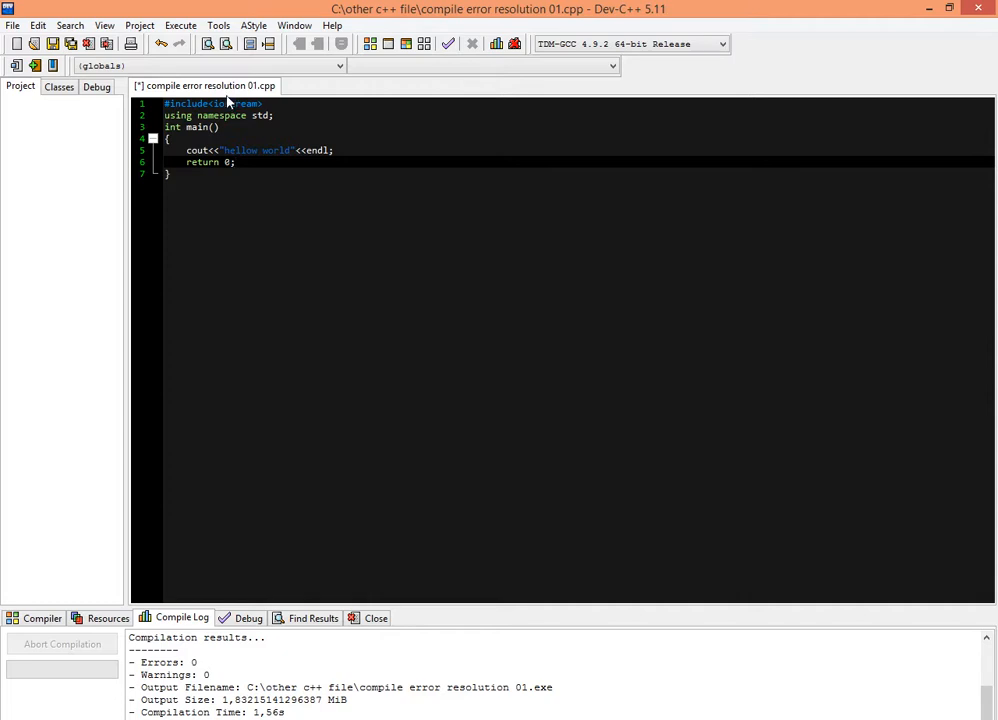
Save and compile the program without errors, then run it in a console window.
{"action": "left_click", "coordinate": [180, 25]}
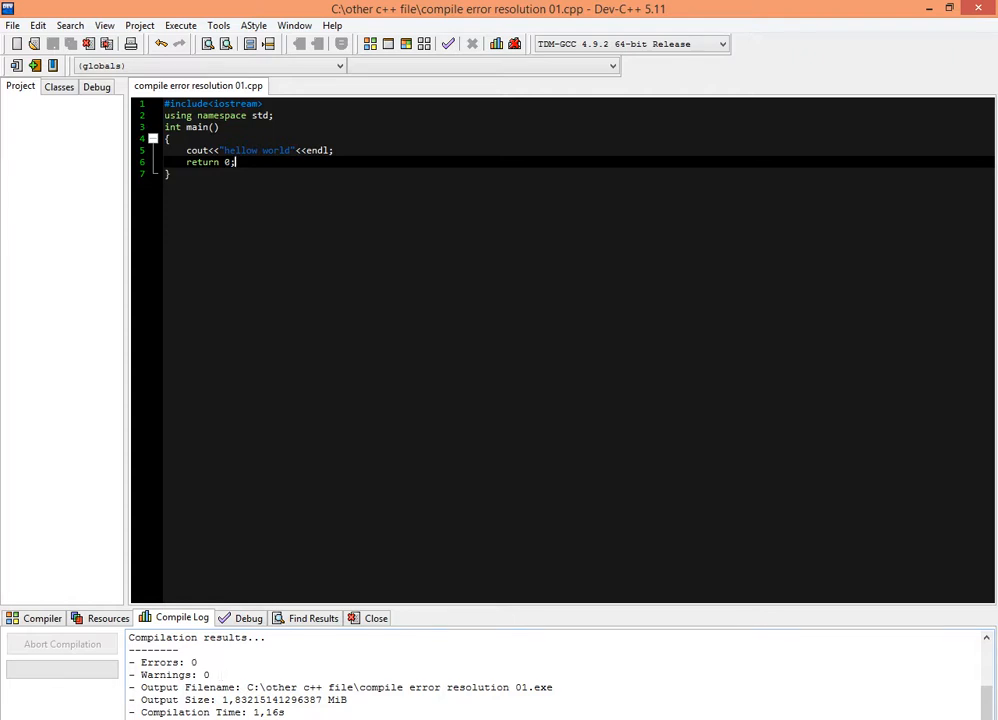
{"action": "mouse_move", "coordinate": [181, 25]}
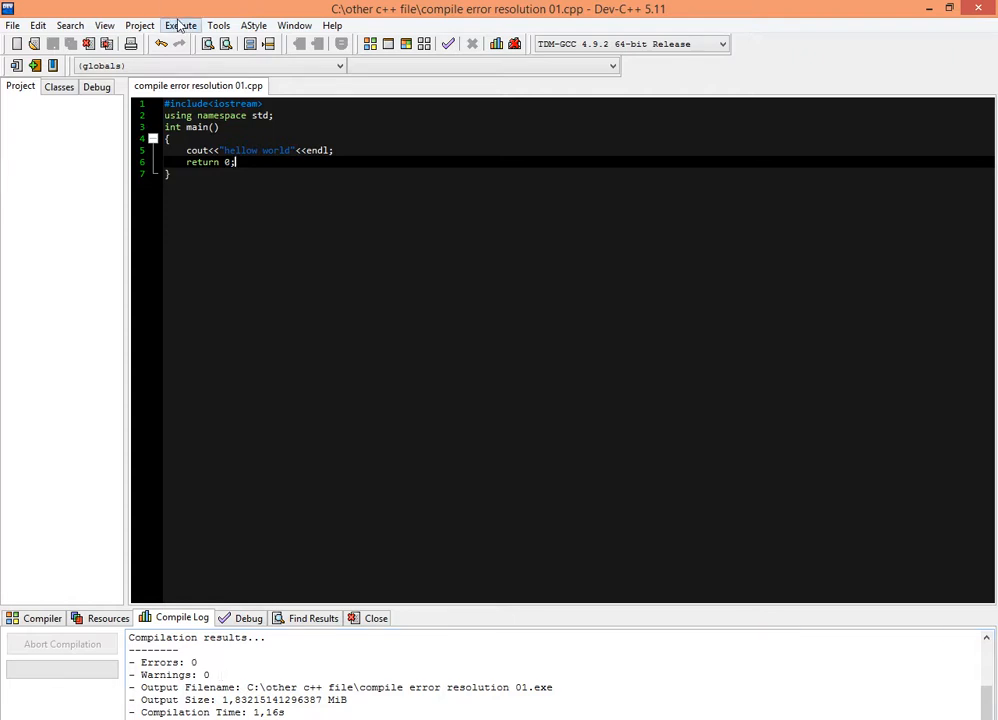
{"action": "left_click", "coordinate": [180, 25]}
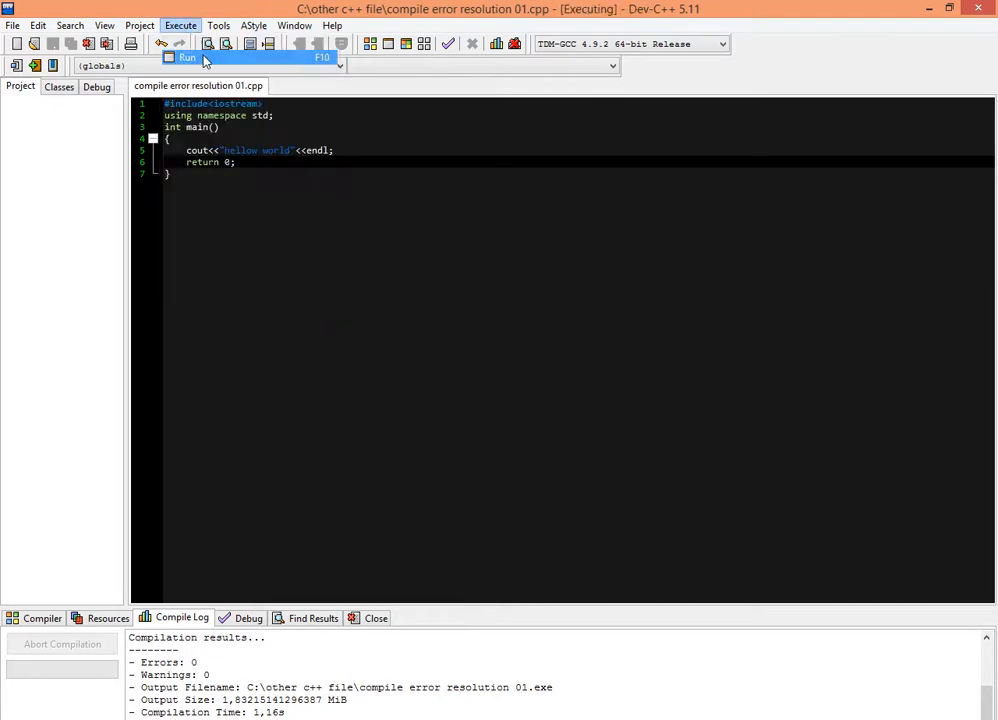
{"action": "left_click", "coordinate": [187, 57]}
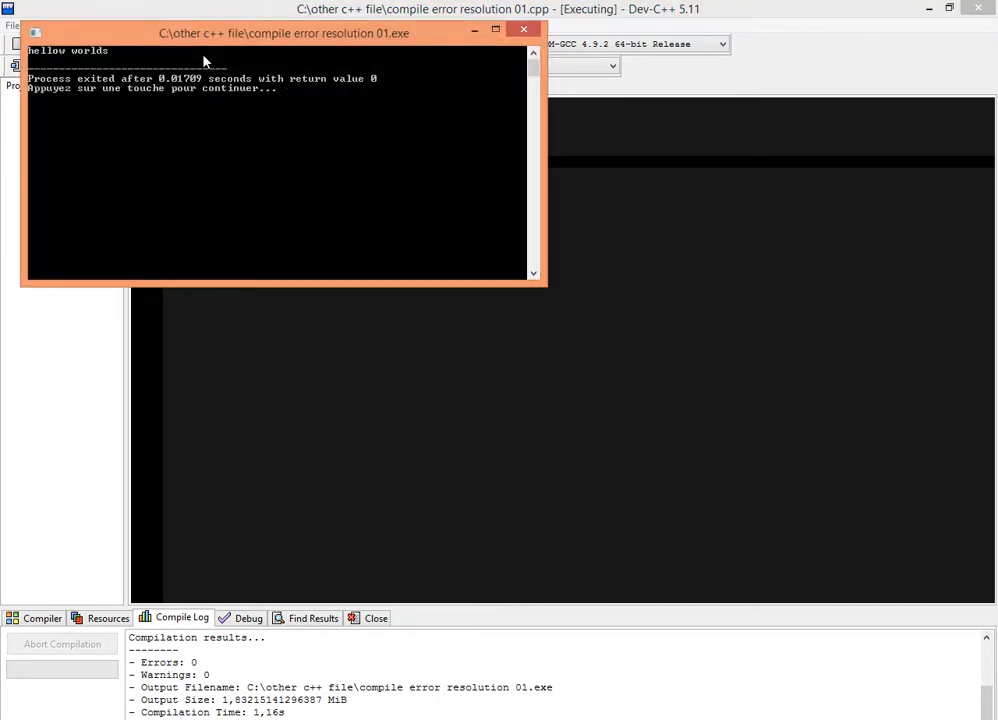